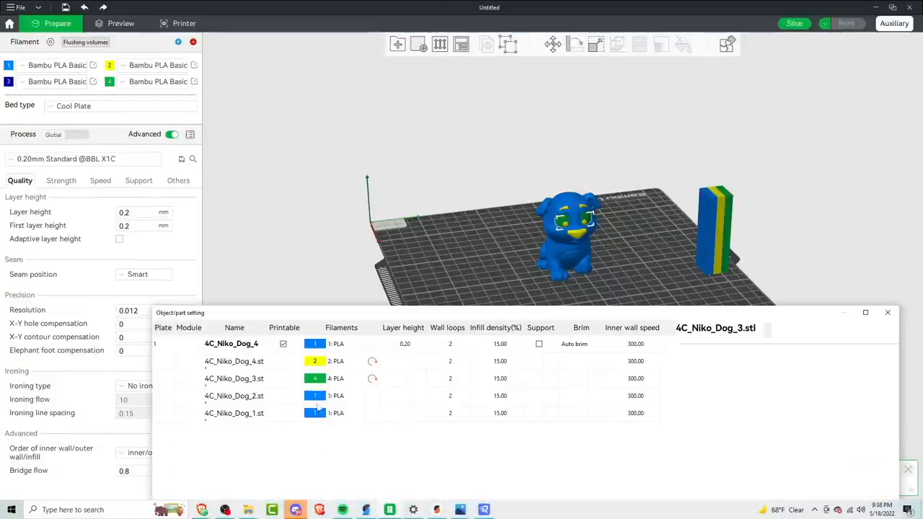
Close the Object/part settings table to reveal the Others process settings, including prime tower and print sequence
{"action": "left_click", "coordinate": [335, 395]}
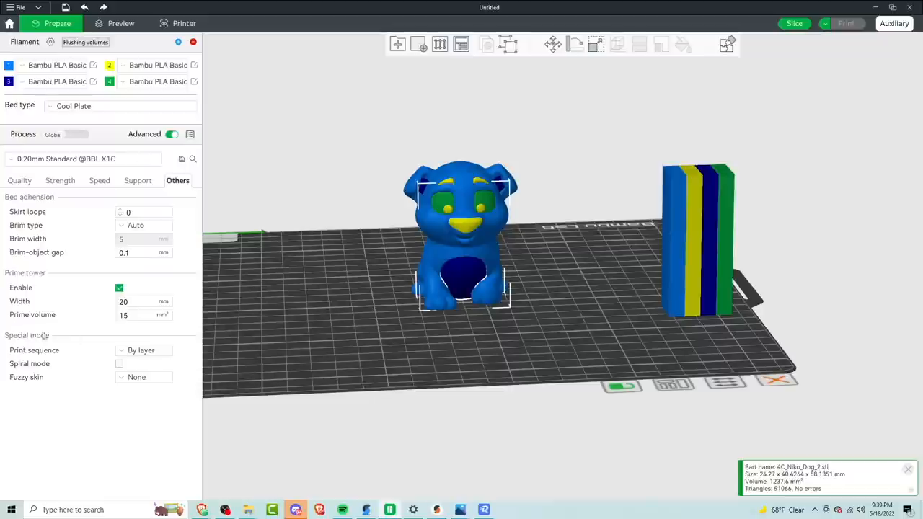
{"action": "left_click", "coordinate": [119, 288]}
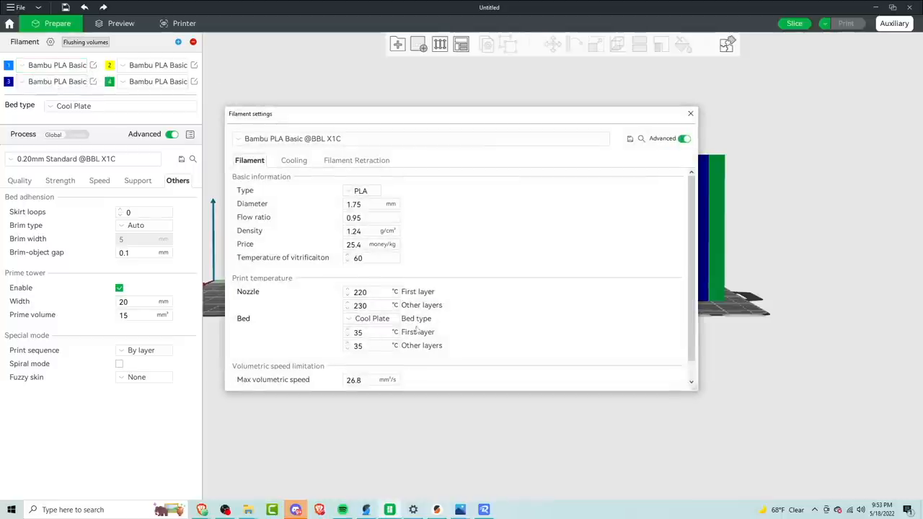
Switch filament 1 to the Generic ABS preset (260/270 °C nozzle, 90 °C bed) and close its settings
{"action": "left_click", "coordinate": [369, 292]}
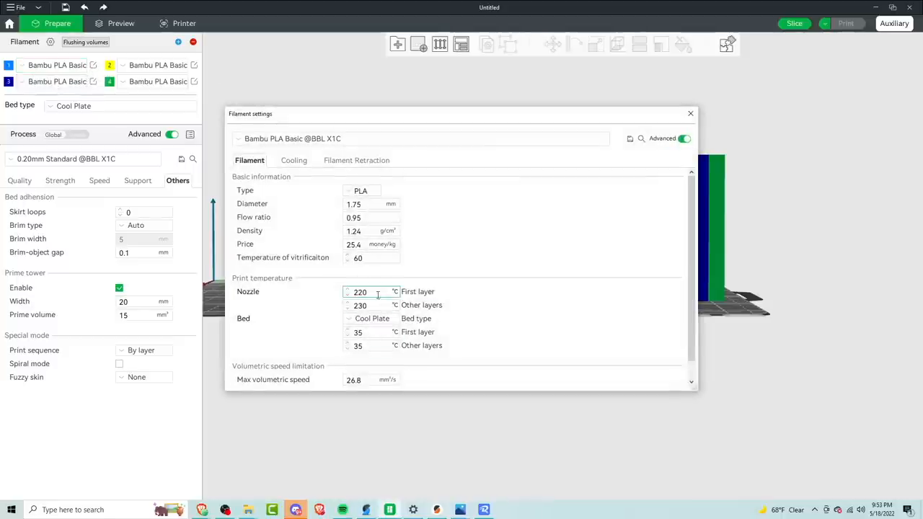
{"action": "mouse_move", "coordinate": [453, 311]}
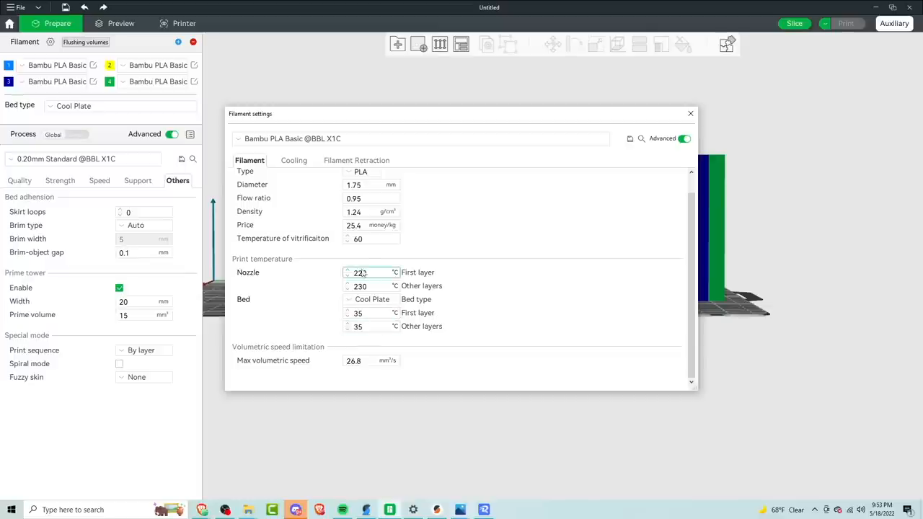
{"action": "left_click", "coordinate": [689, 113]}
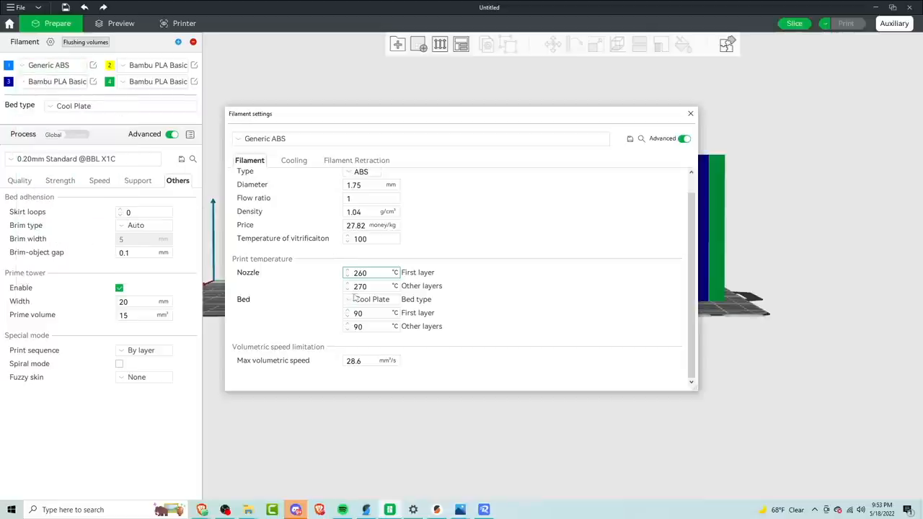
{"action": "left_click", "coordinate": [689, 113]}
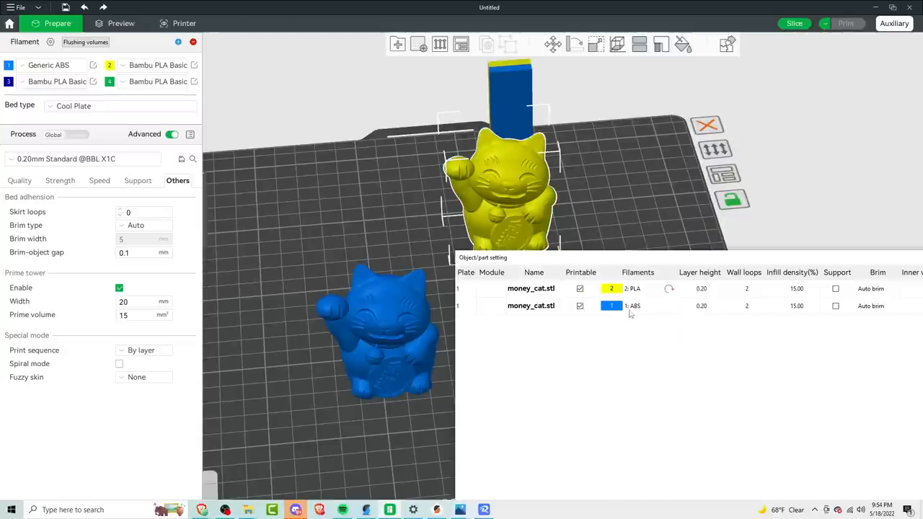
Set print sequence to By object, auto-arrange both money cats, and slice the plate (1h18m, 31.06 g)
{"action": "left_click", "coordinate": [610, 306]}
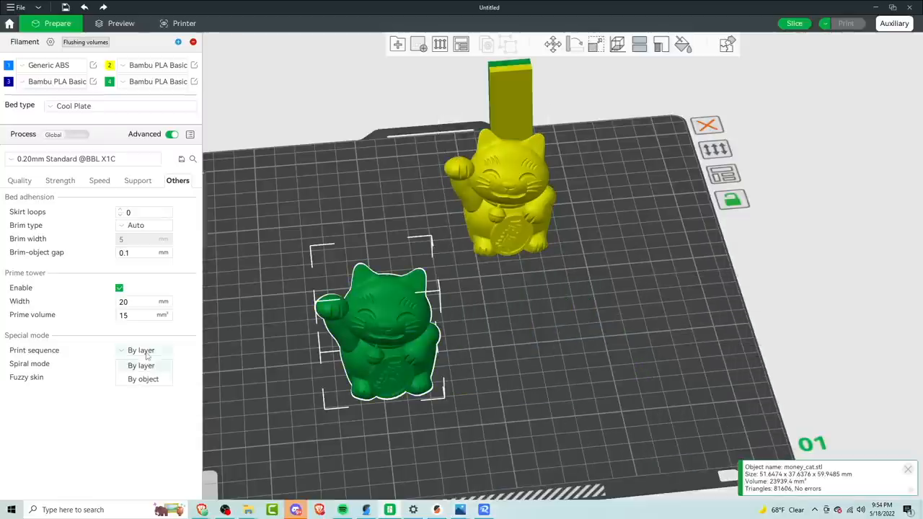
{"action": "left_click", "coordinate": [143, 379]}
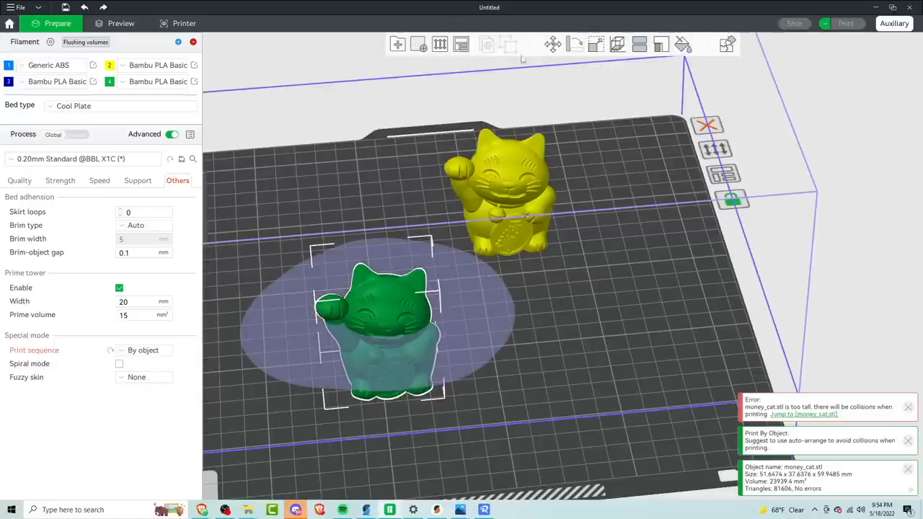
{"action": "left_click", "coordinate": [461, 44]}
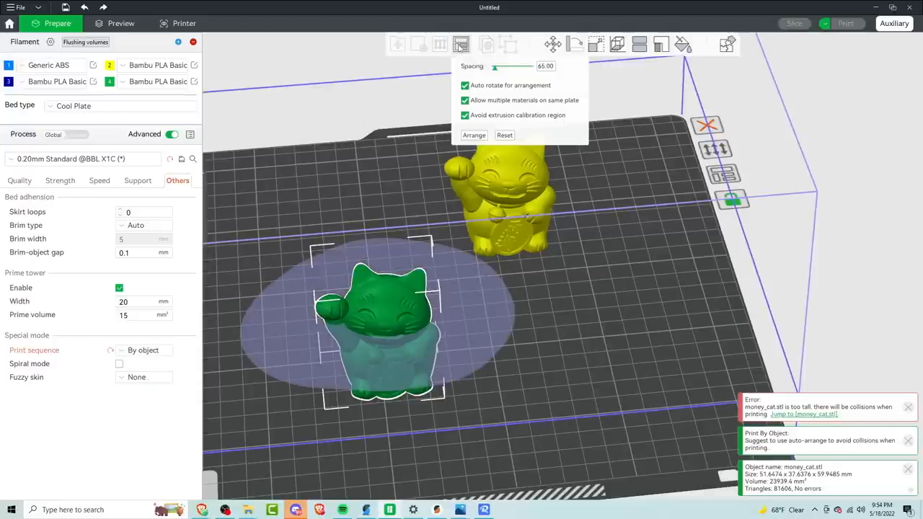
{"action": "left_click", "coordinate": [474, 135]}
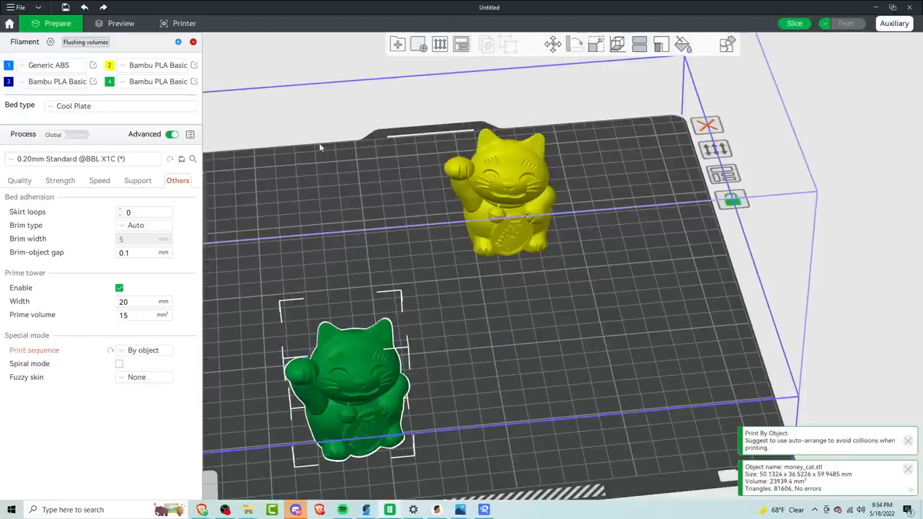
{"action": "left_click", "coordinate": [121, 23]}
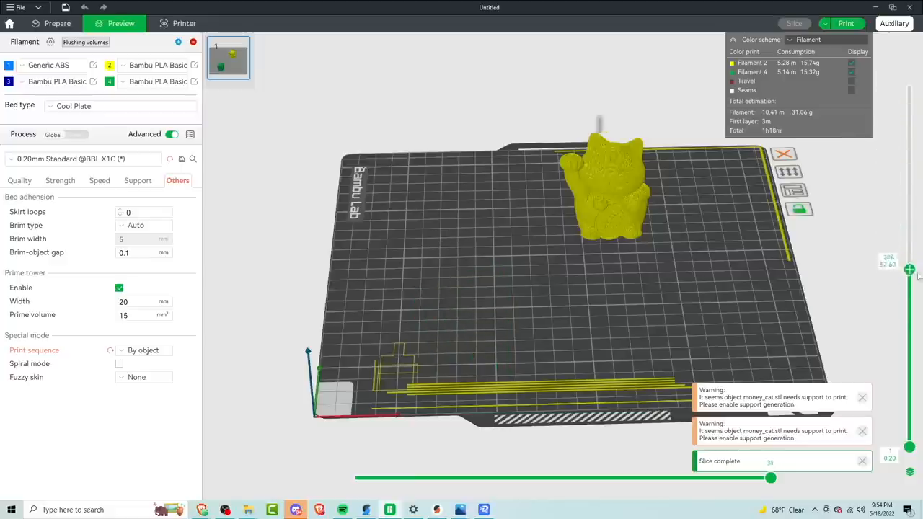